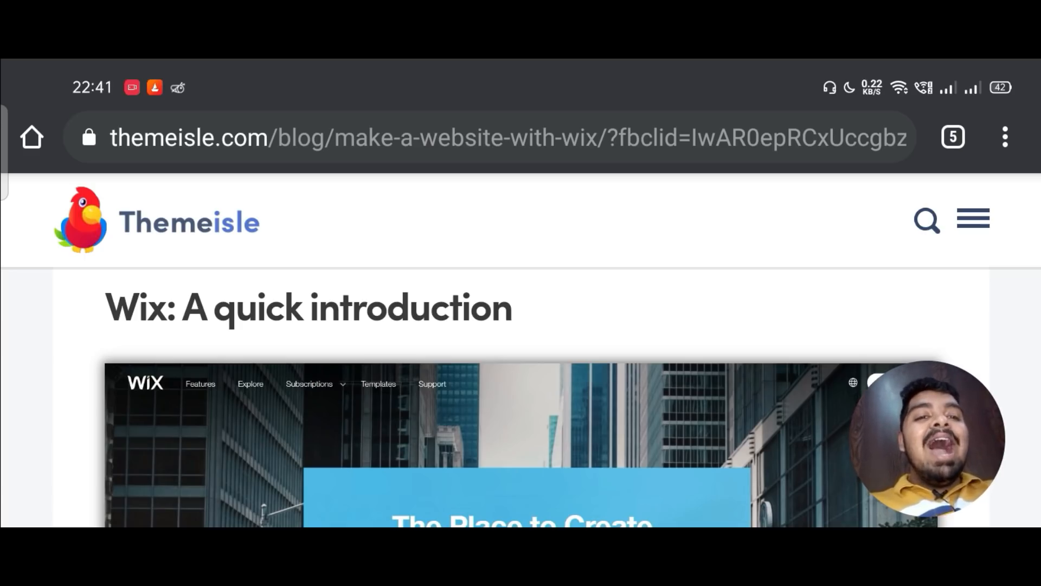
pyautogui.scroll(-3)
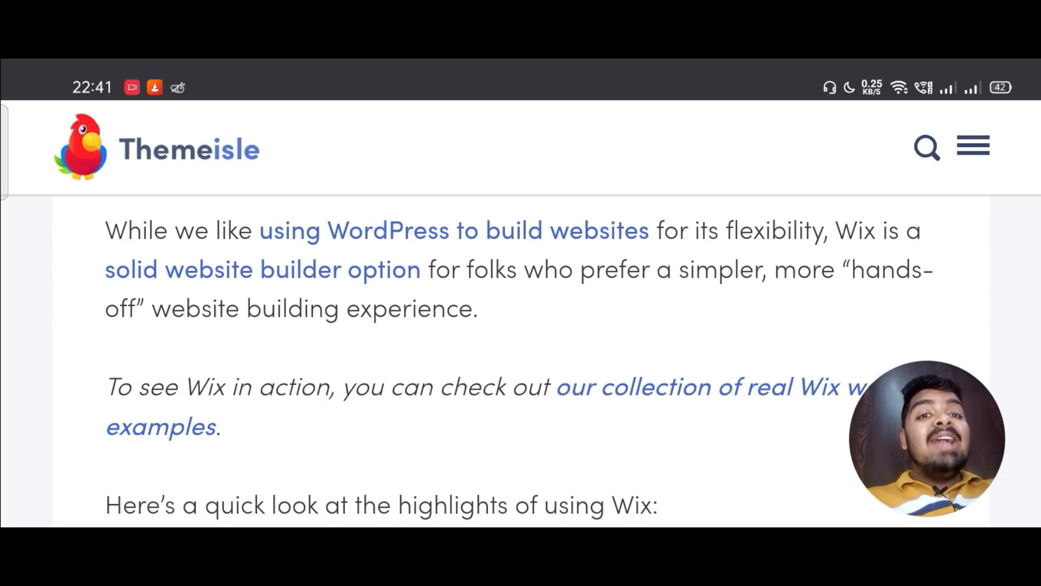
pyautogui.scroll(-3)
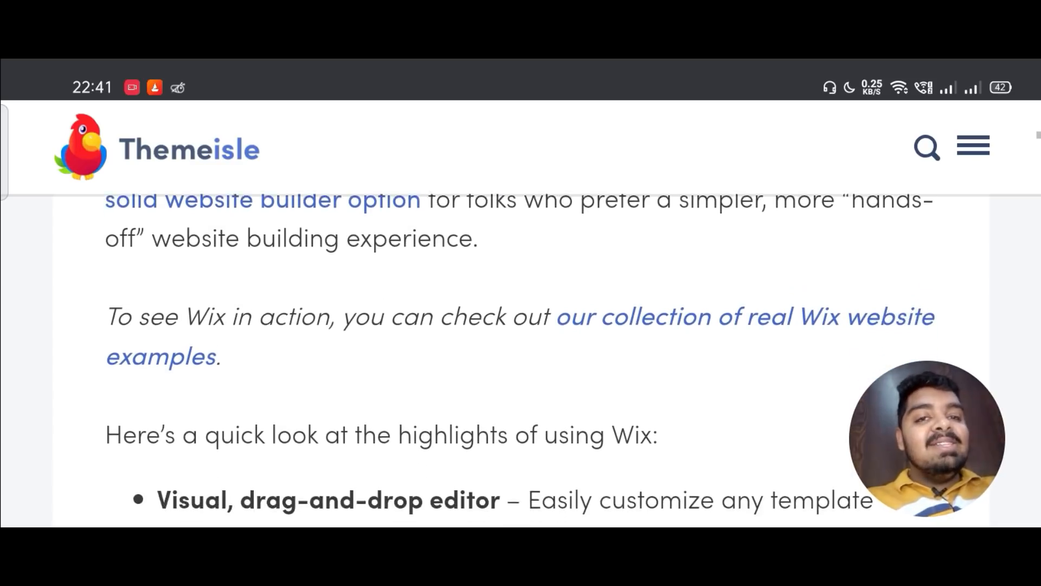
pyautogui.scroll(-3)
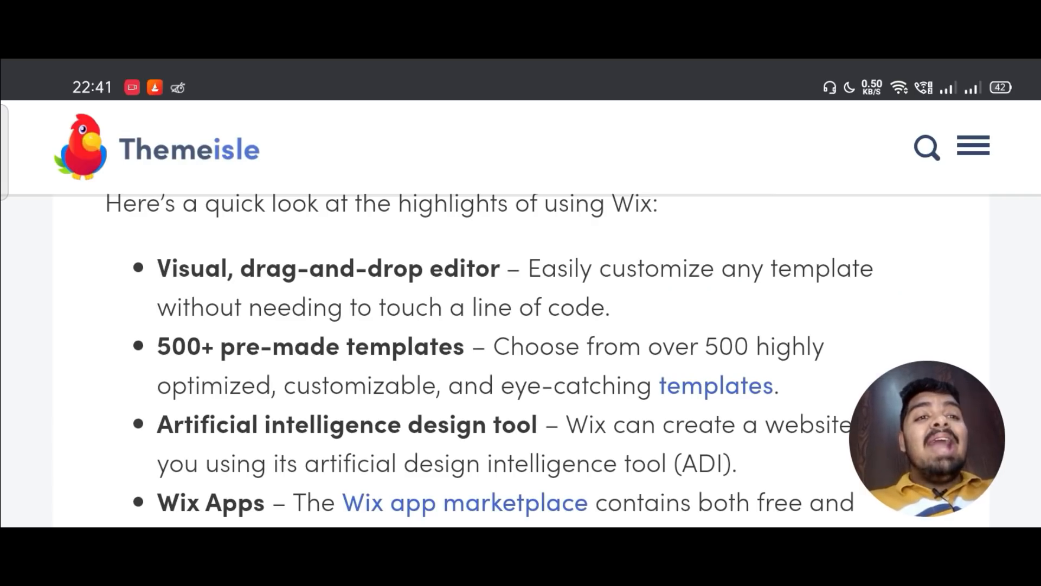
pyautogui.scroll(-3)
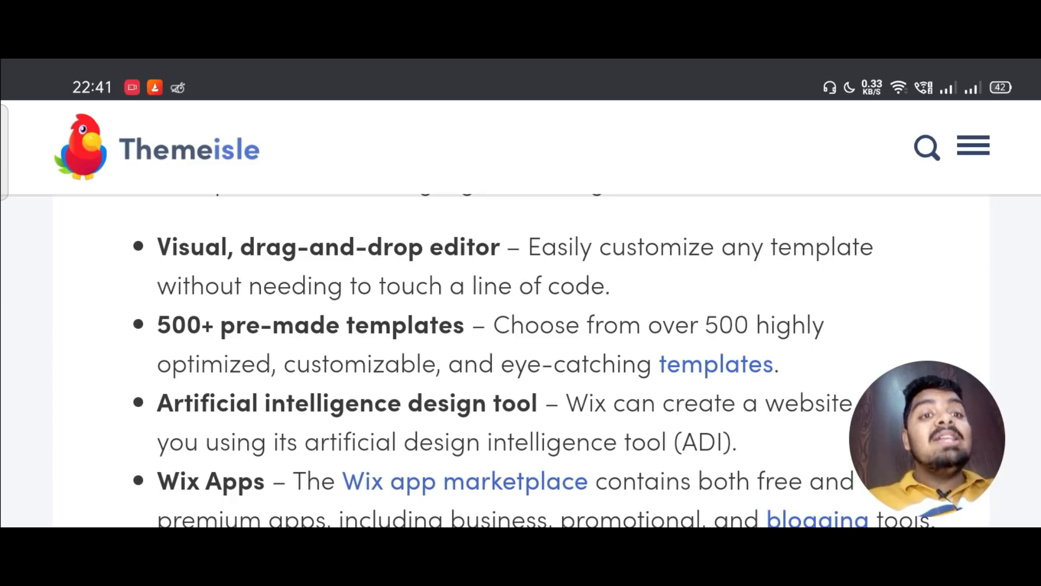
pyautogui.scroll(-3)
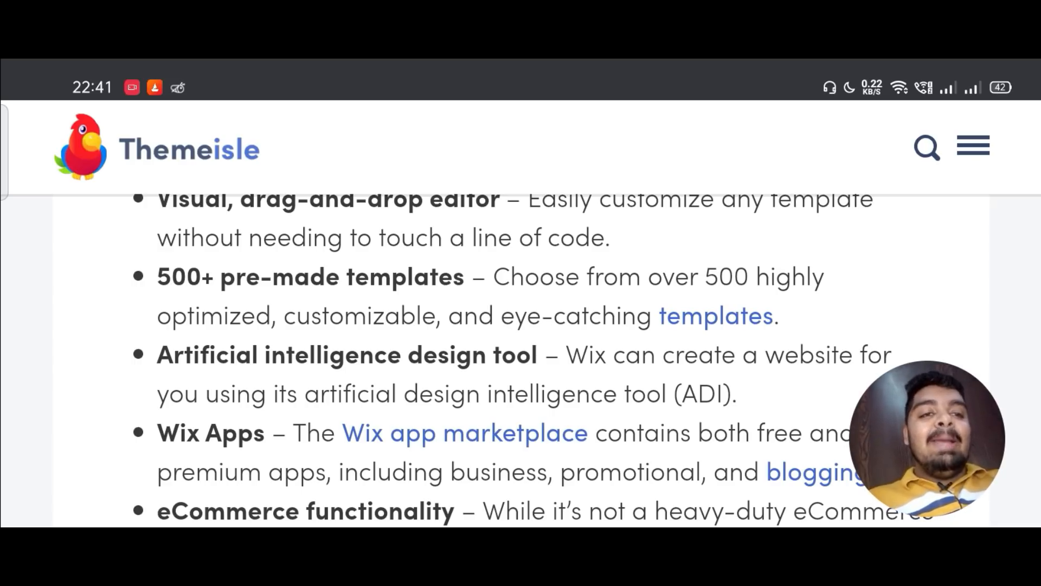
pyautogui.scroll(-3)
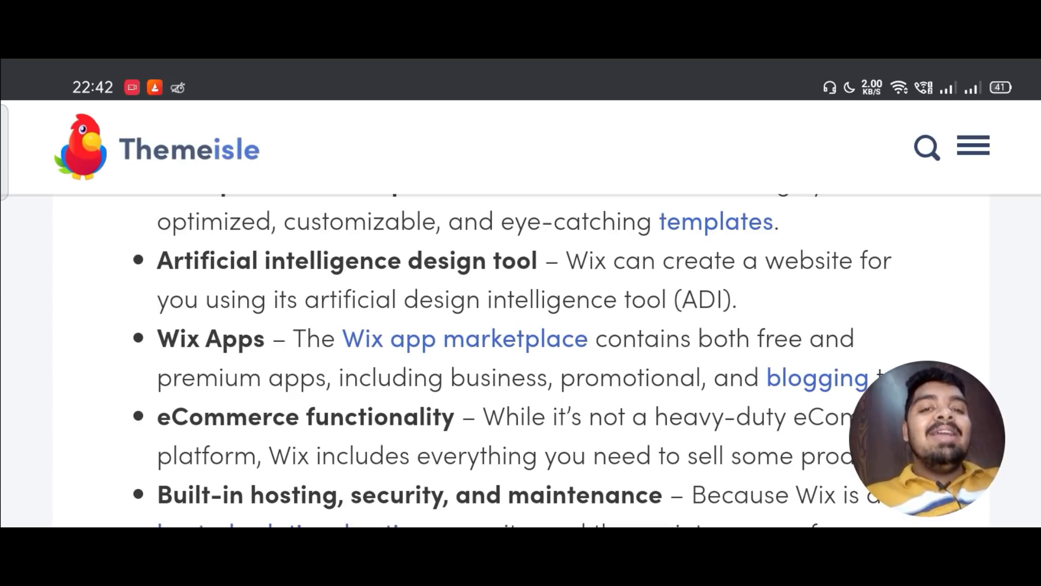
pyautogui.scroll(-3)
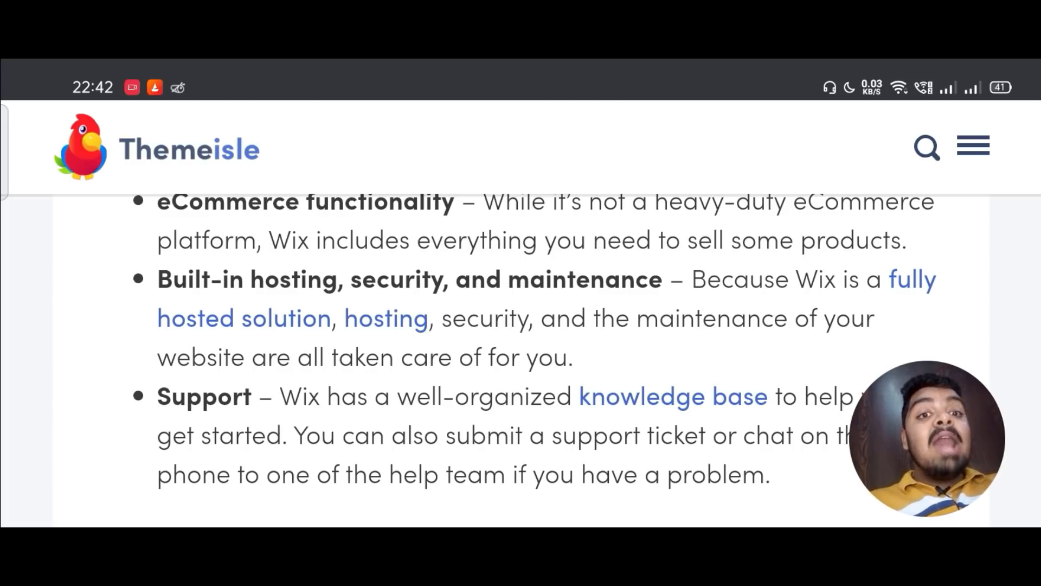
pyautogui.scroll(-3)
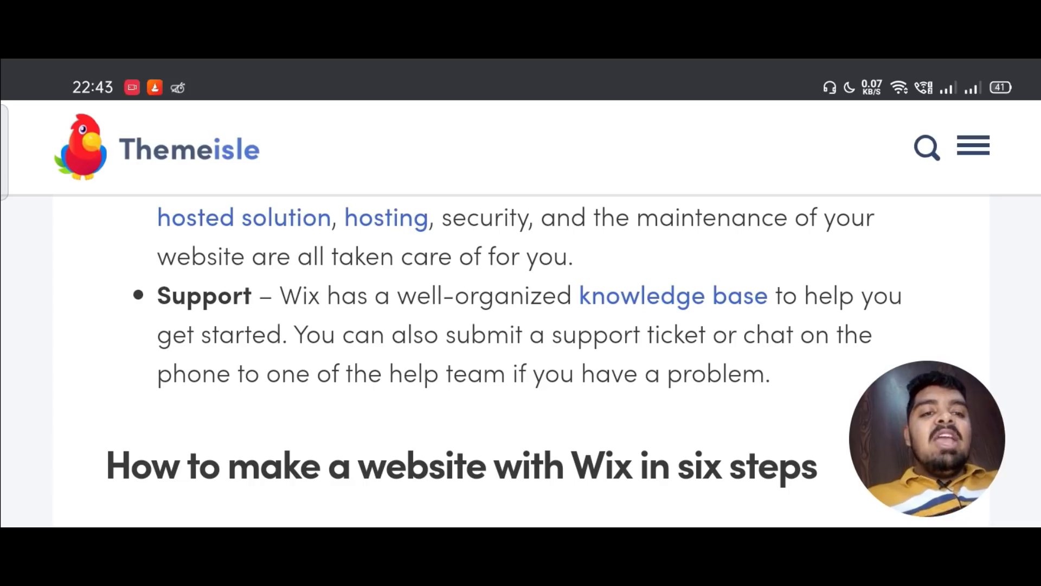
pyautogui.scroll(-3)
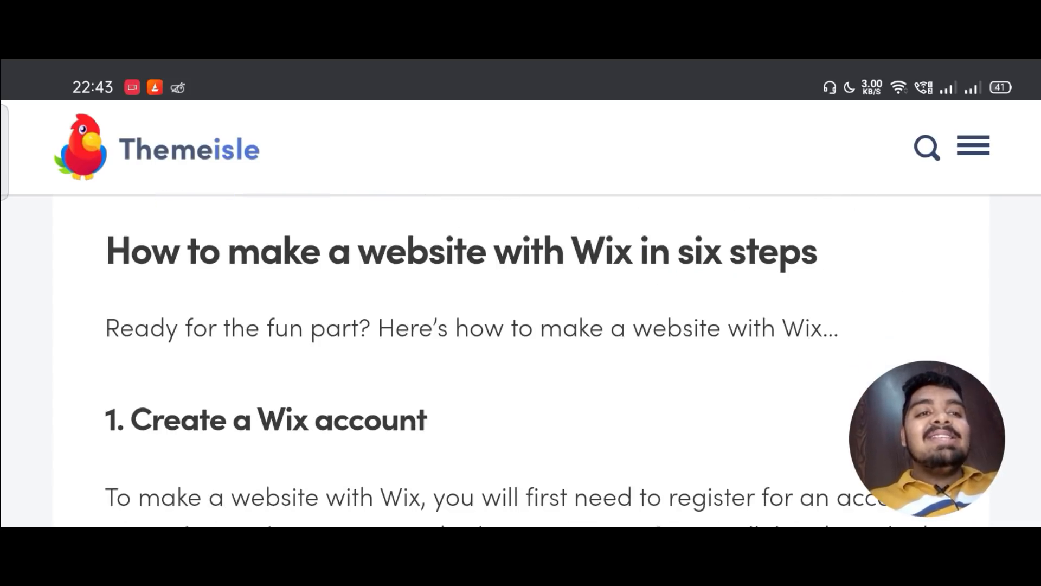
pyautogui.scroll(-3)
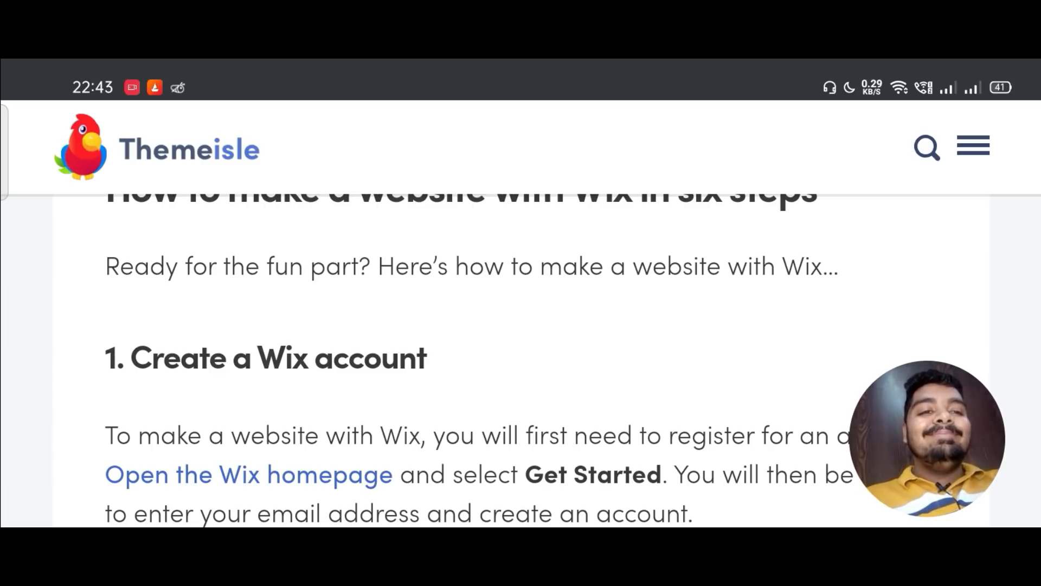
pyautogui.scroll(-3)
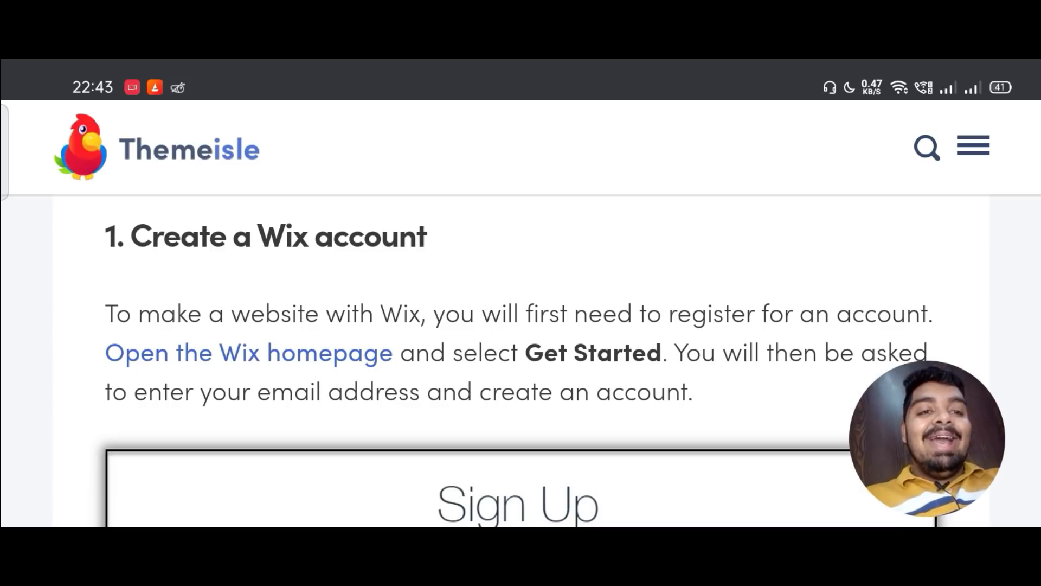
pyautogui.scroll(-3)
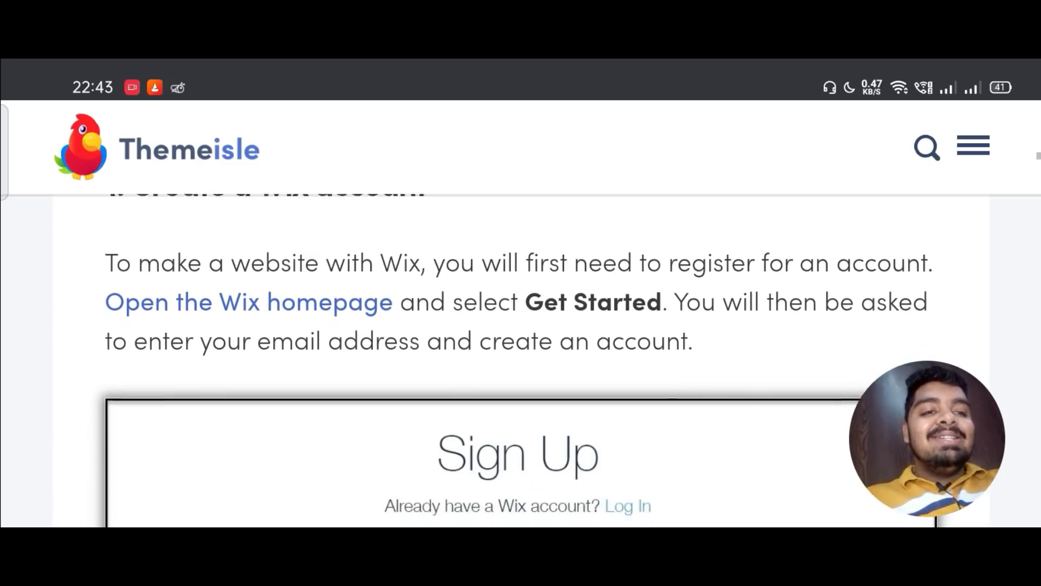
pyautogui.scroll(-3)
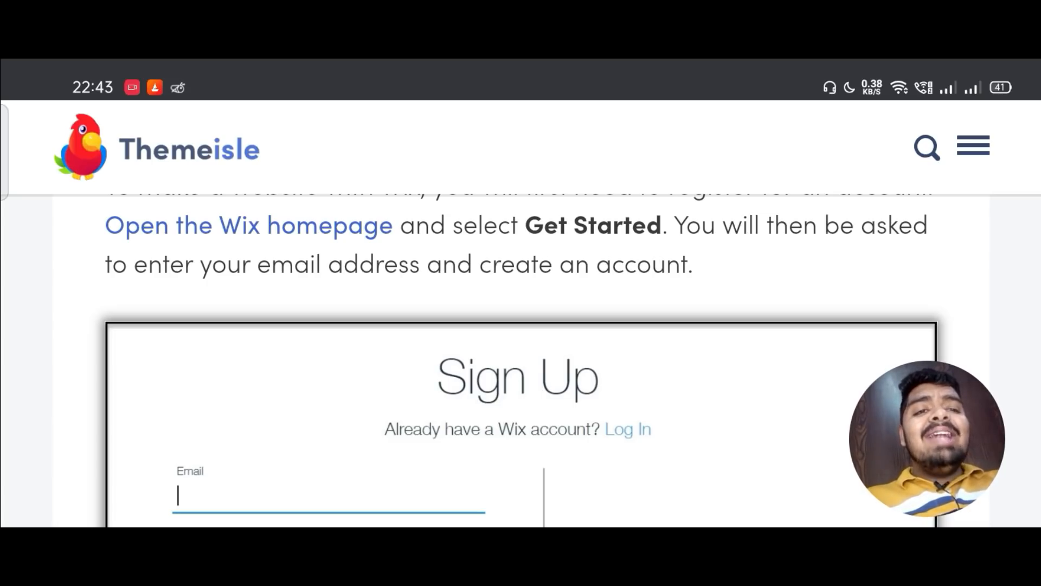
pyautogui.scroll(-3)
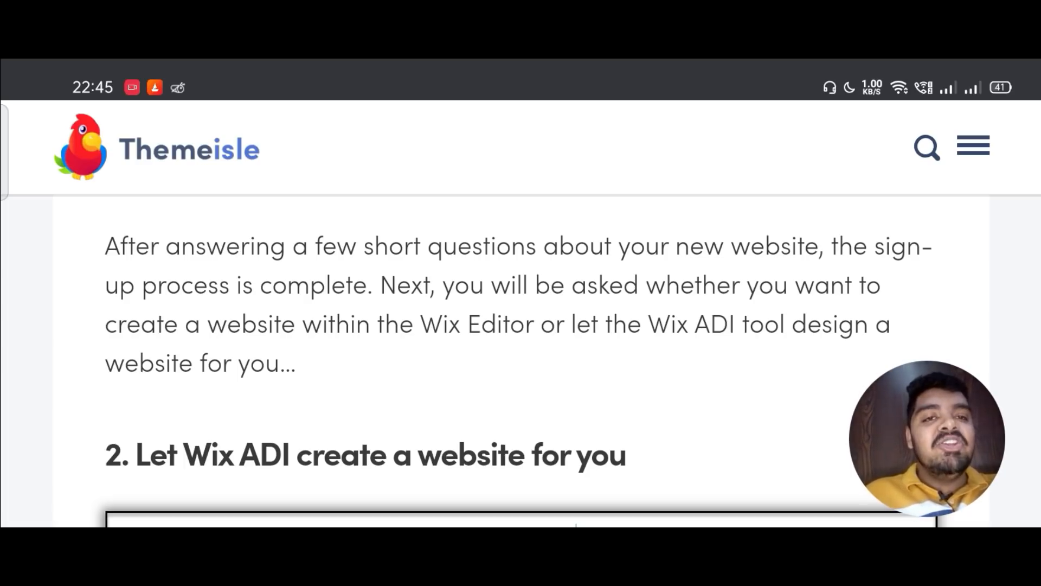
pyautogui.scroll(-3)
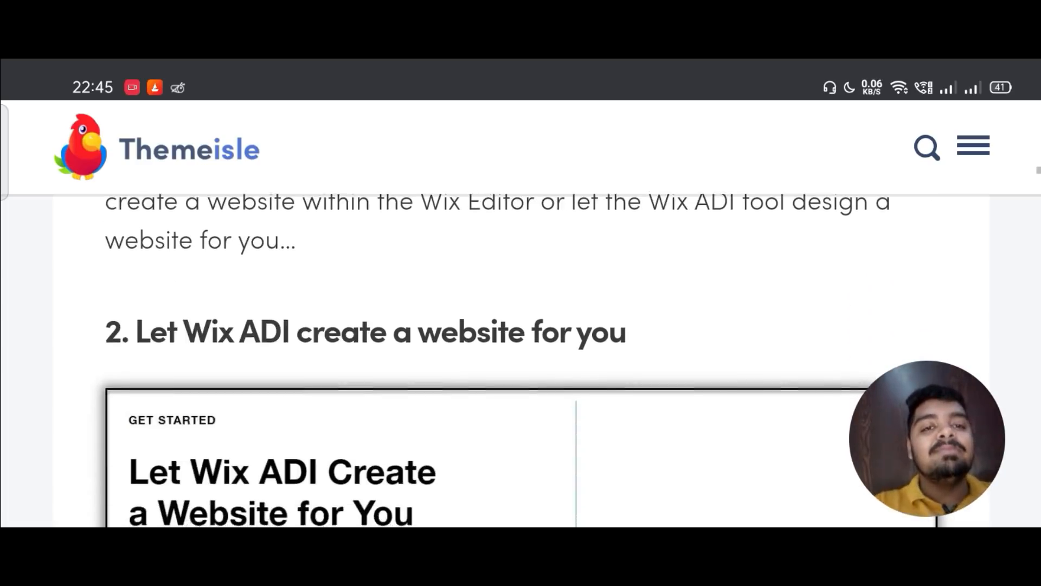
pyautogui.scroll(-3)
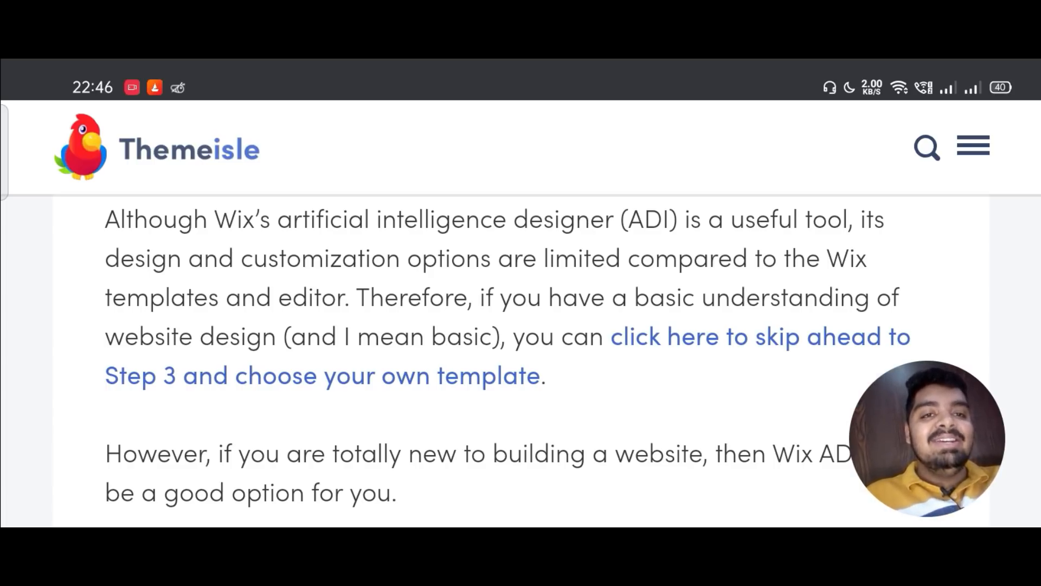
pyautogui.scroll(-3)
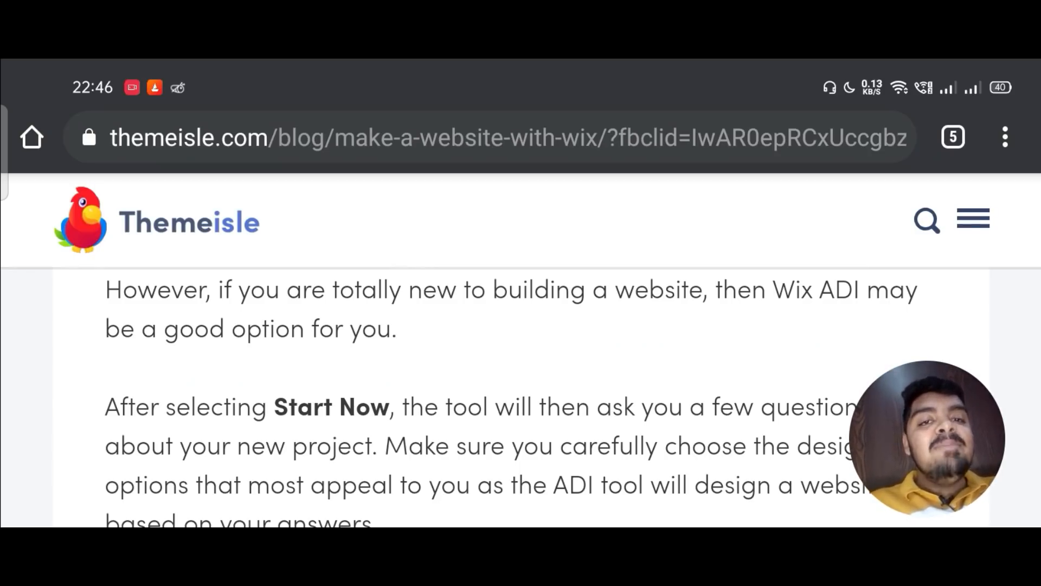
pyautogui.scroll(-3)
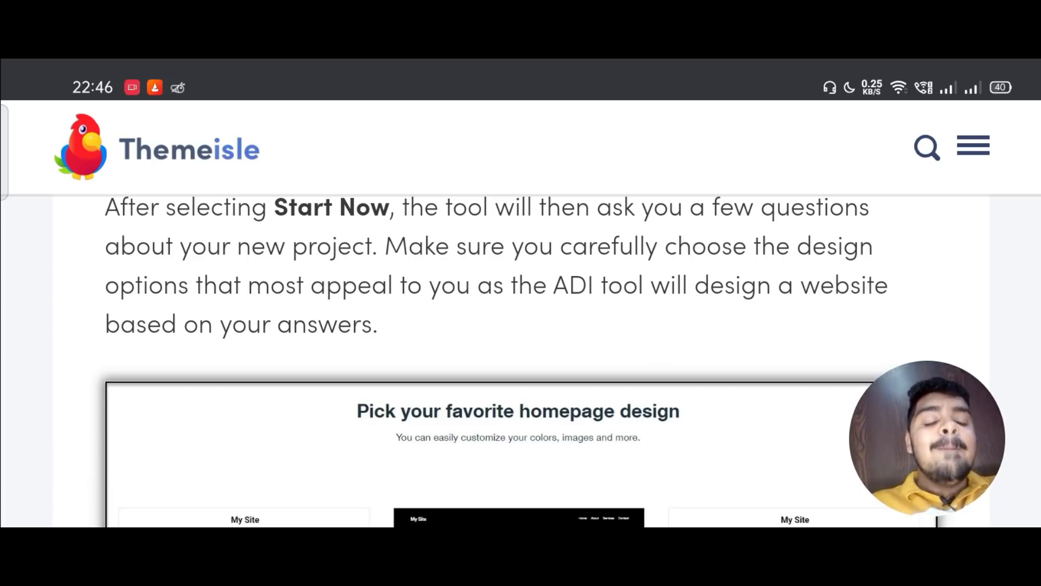
pyautogui.scroll(-3)
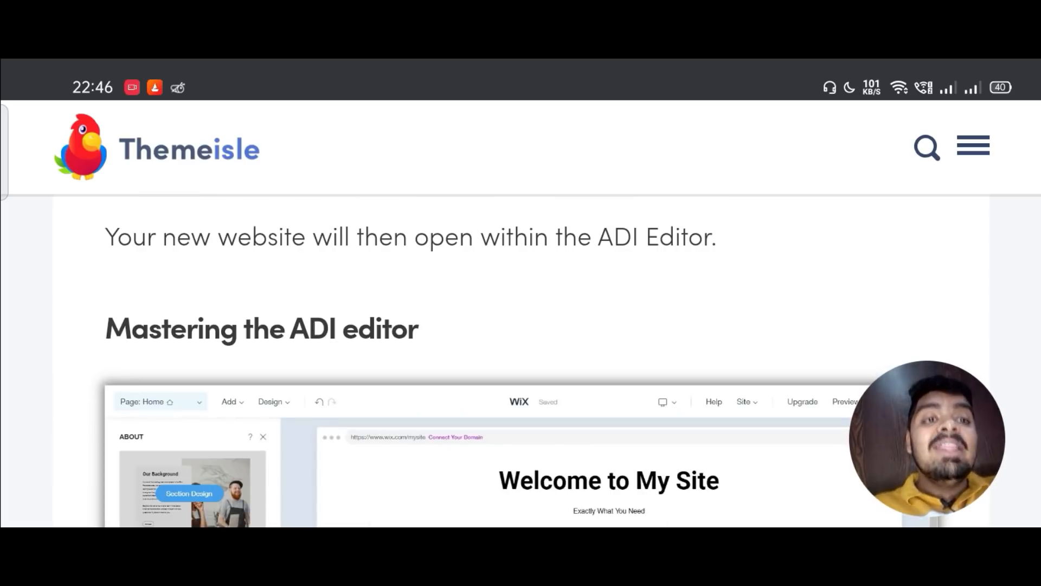
pyautogui.scroll(-3)
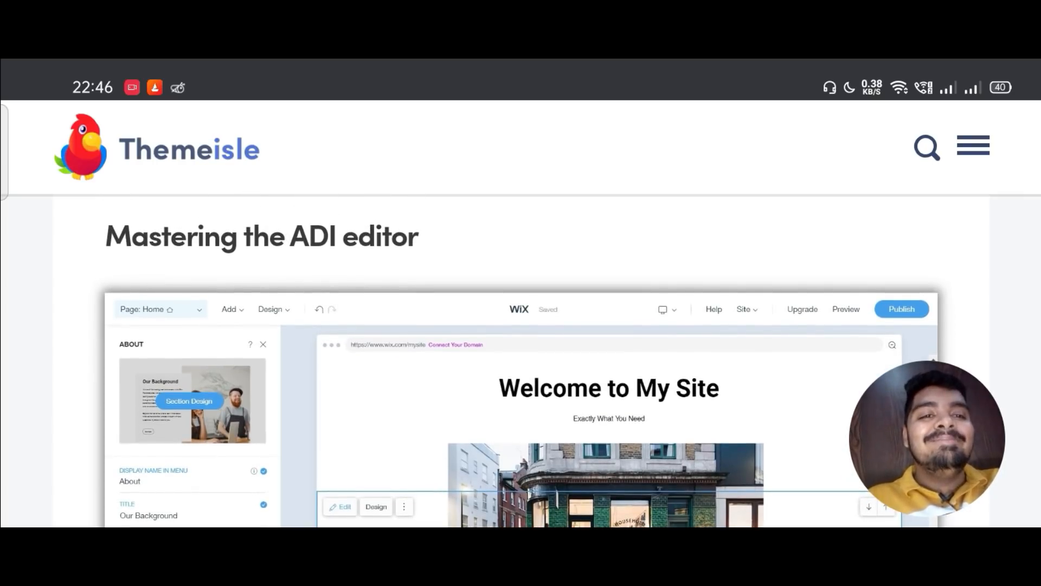
pyautogui.scroll(-3)
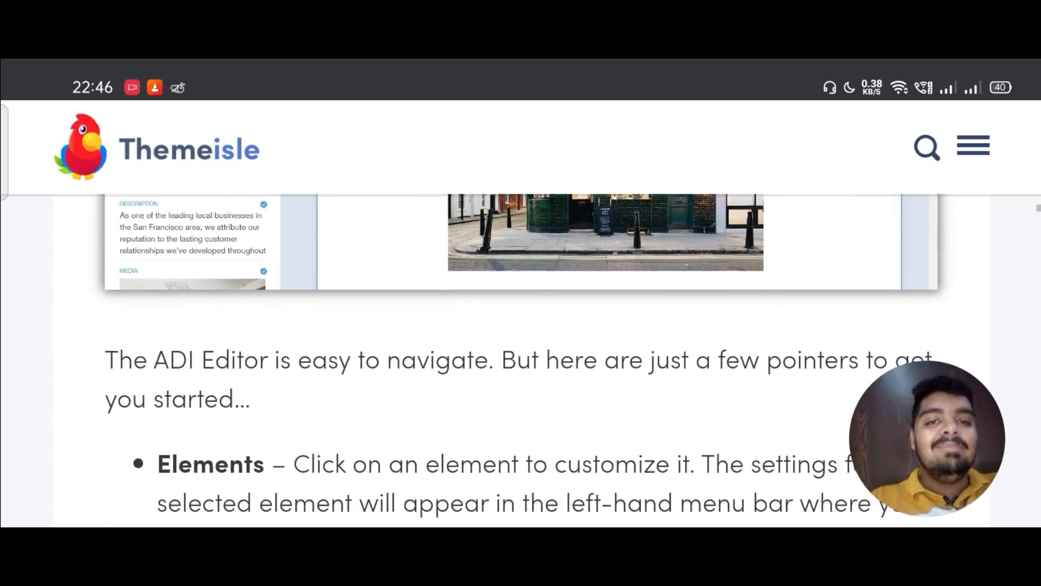
pyautogui.scroll(-3)
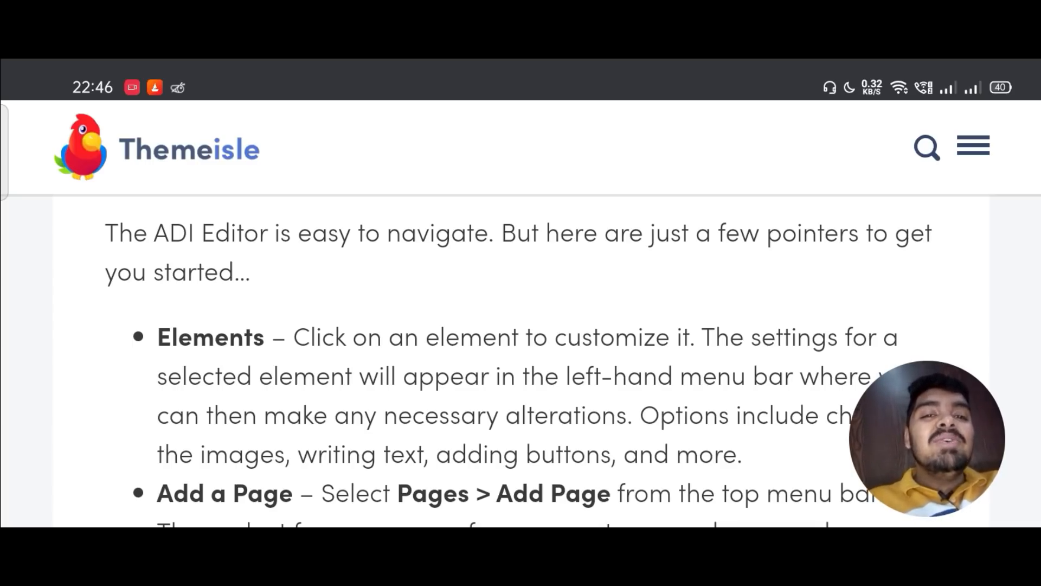
pyautogui.scroll(-3)
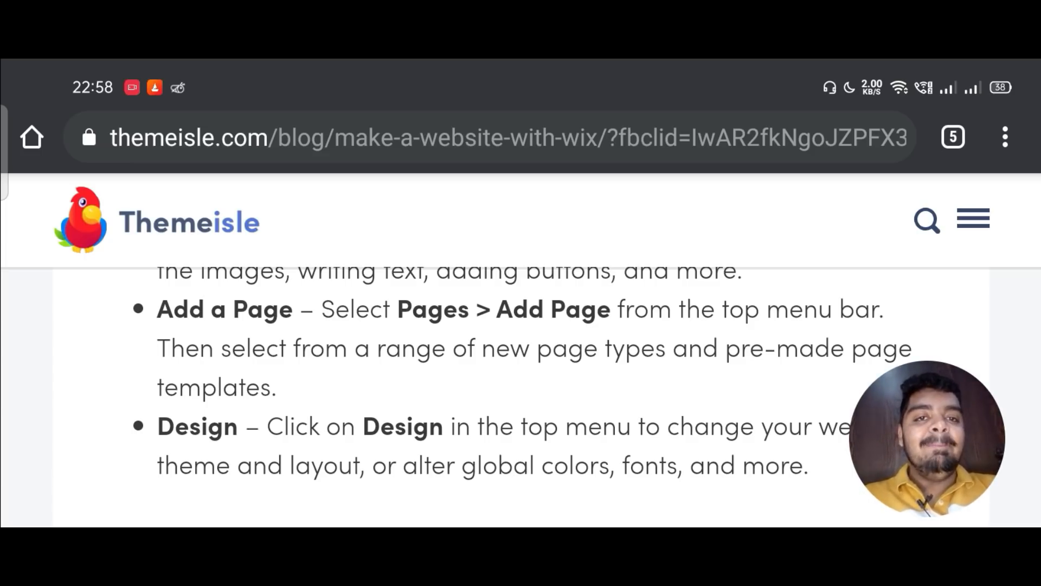
pyautogui.scroll(-3)
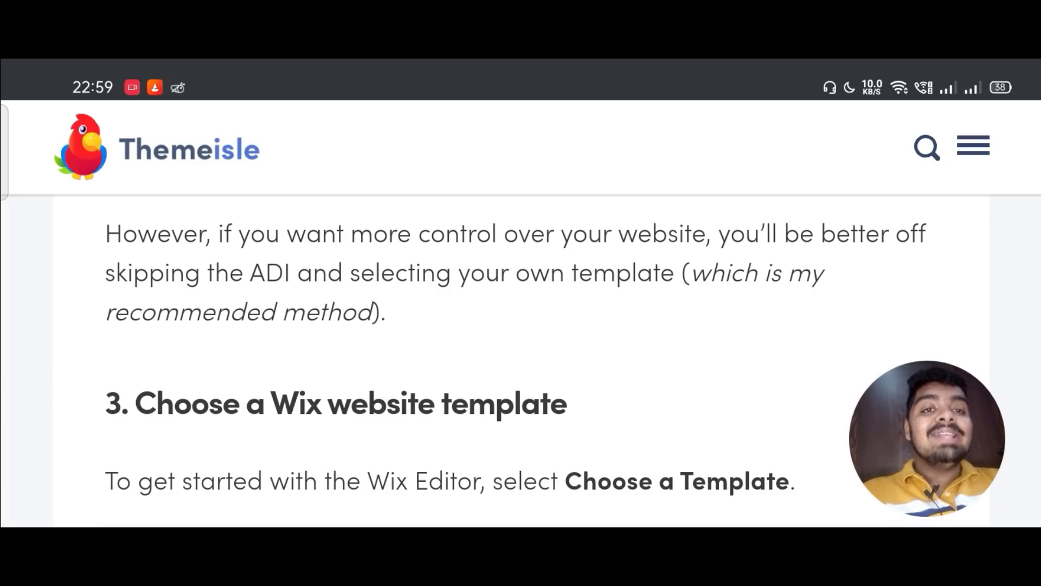
pyautogui.scroll(-3)
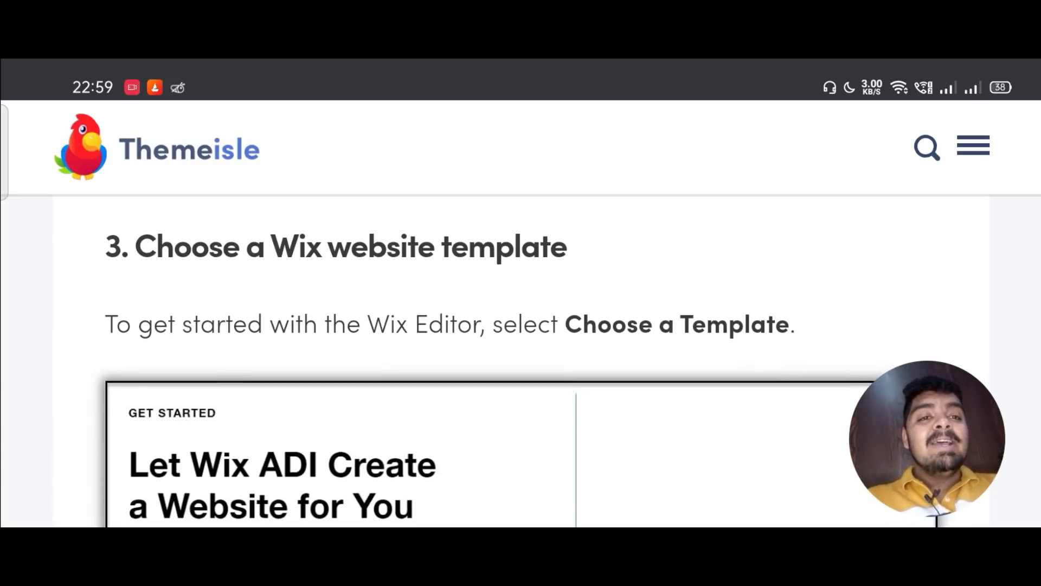
pyautogui.scroll(-3)
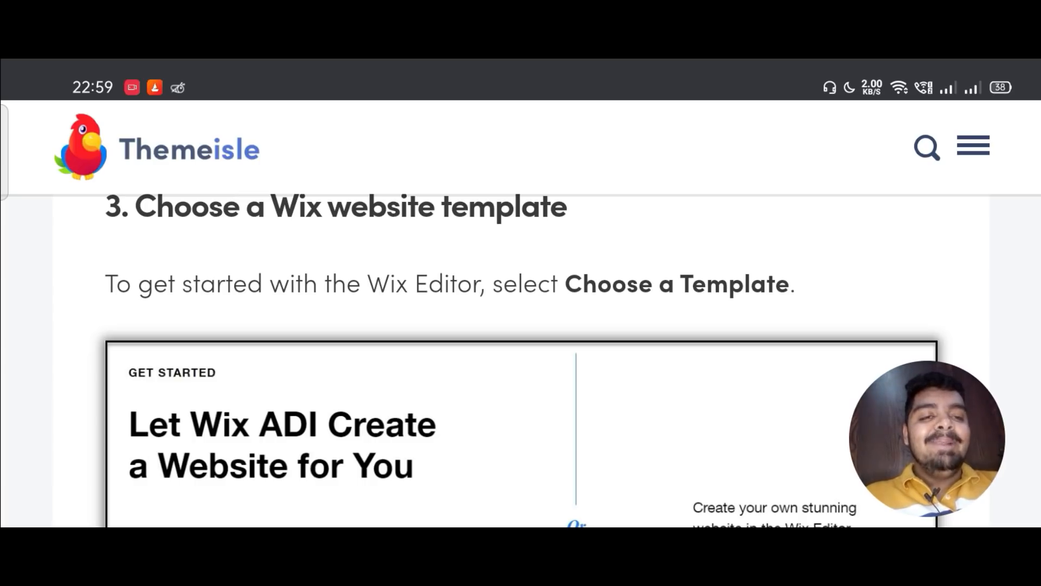
pyautogui.scroll(-3)
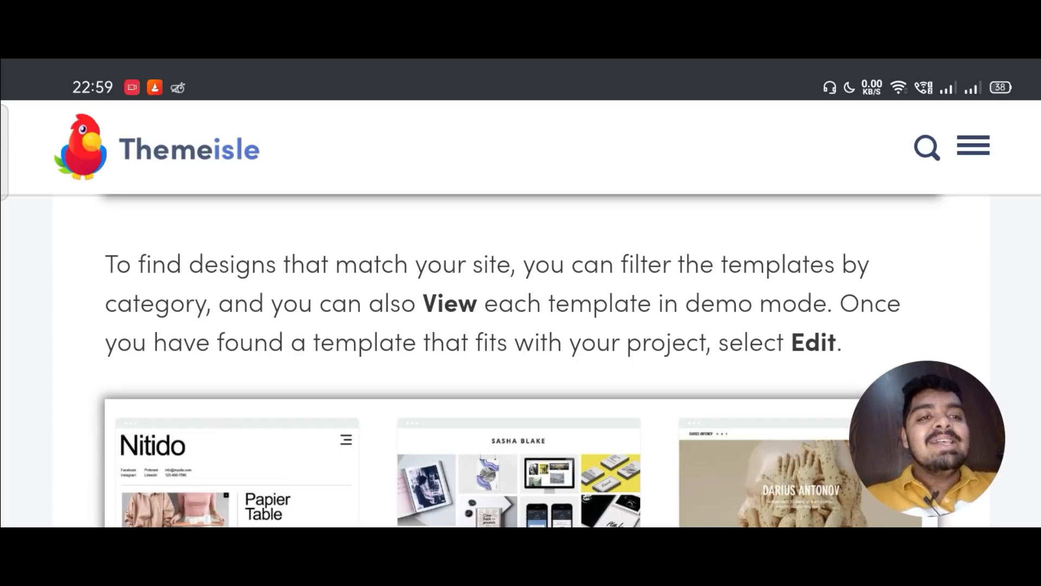
pyautogui.scroll(-3)
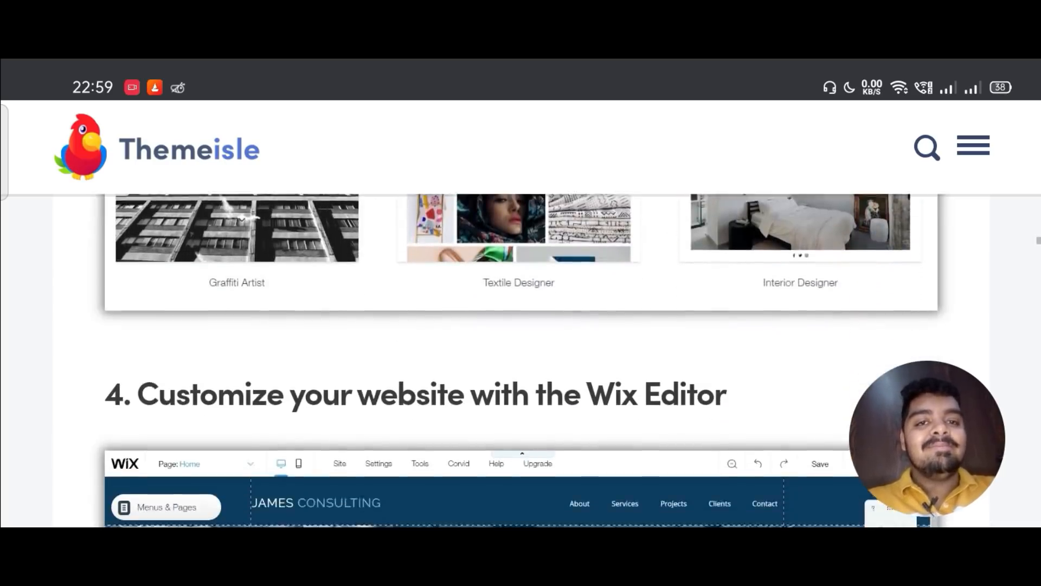
pyautogui.scroll(-3)
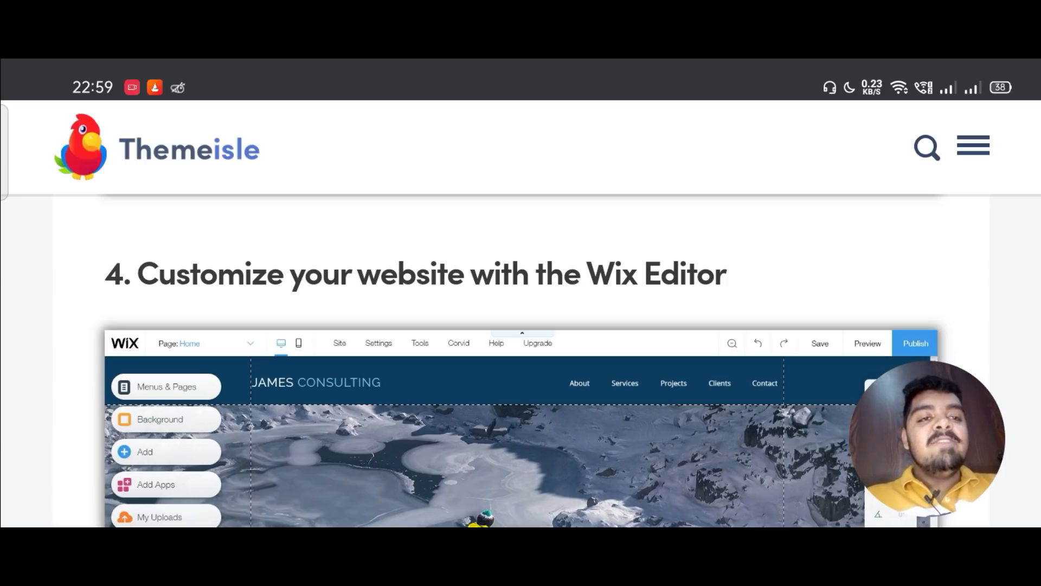
pyautogui.scroll(-3)
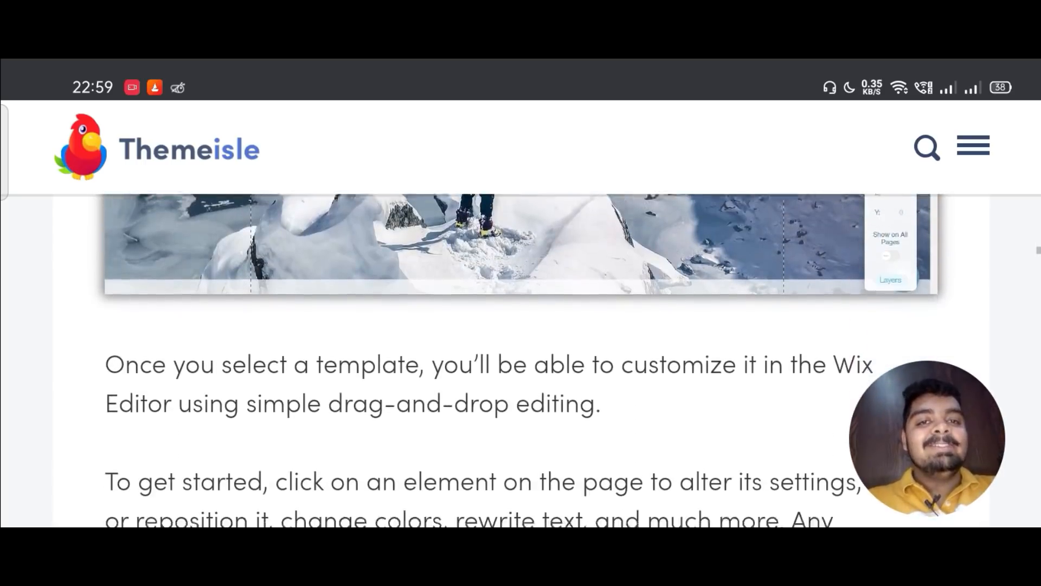
pyautogui.scroll(-3)
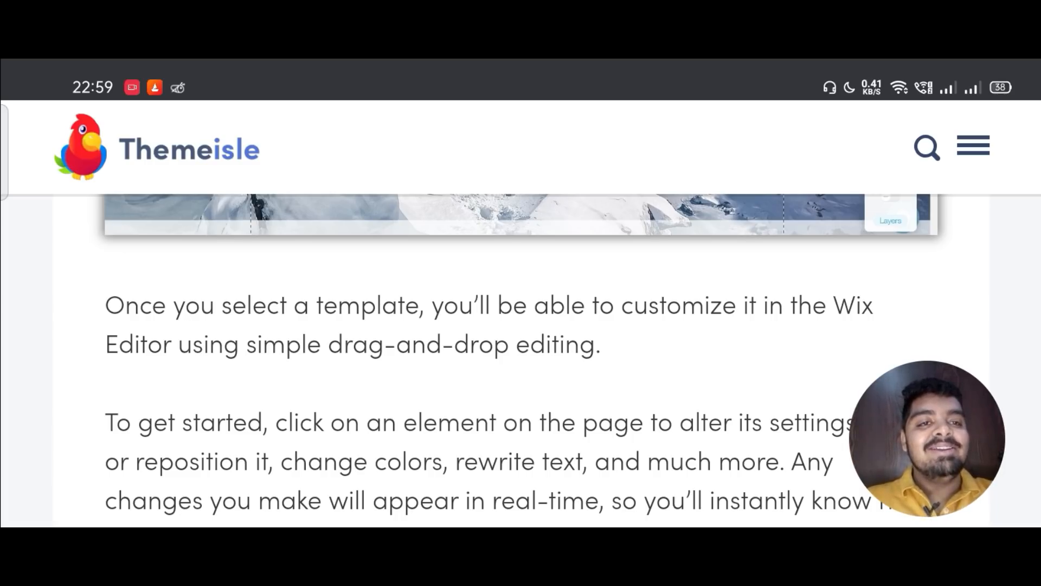
pyautogui.scroll(-3)
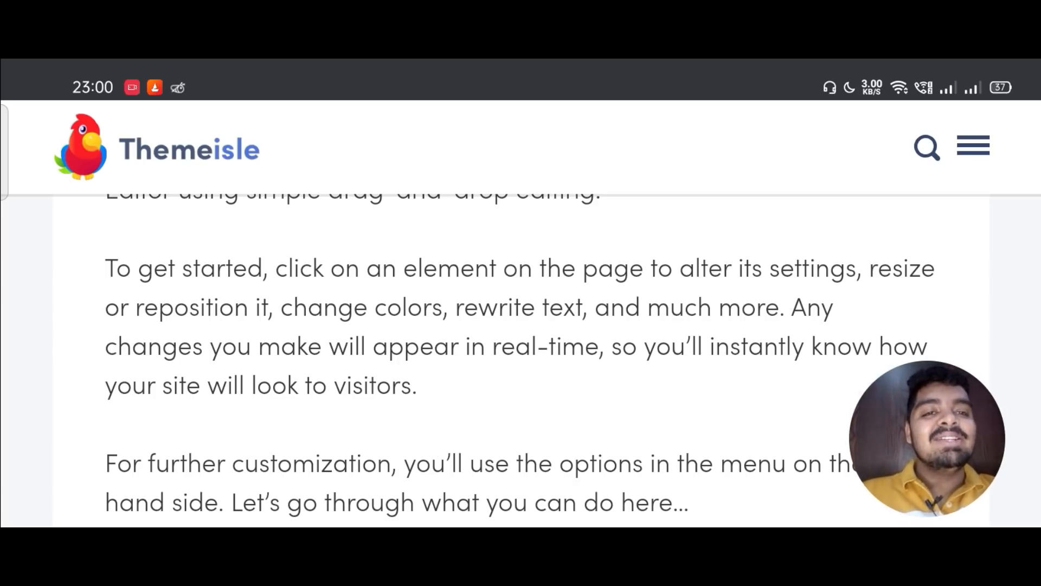
pyautogui.scroll(-3)
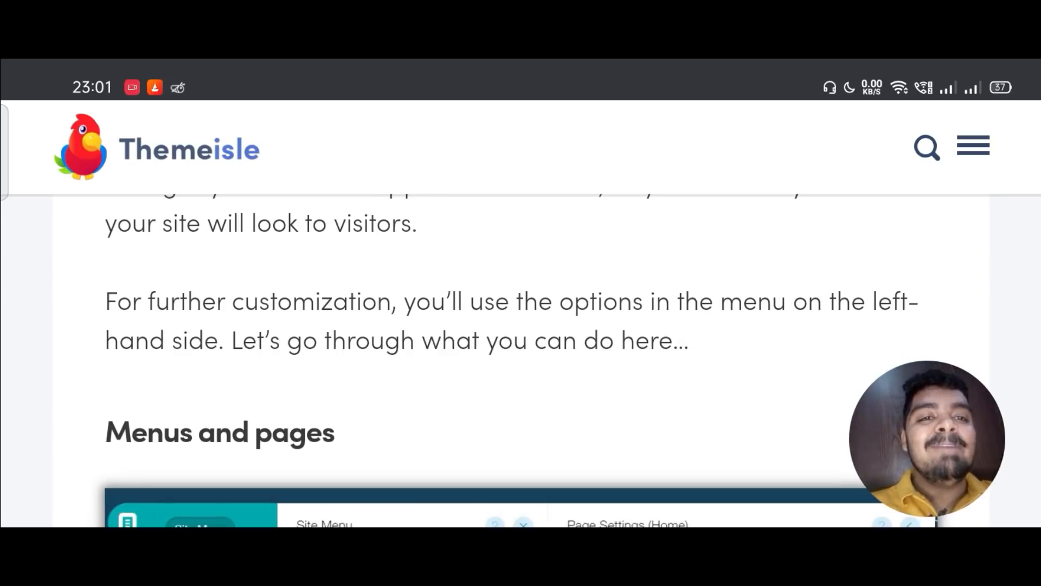